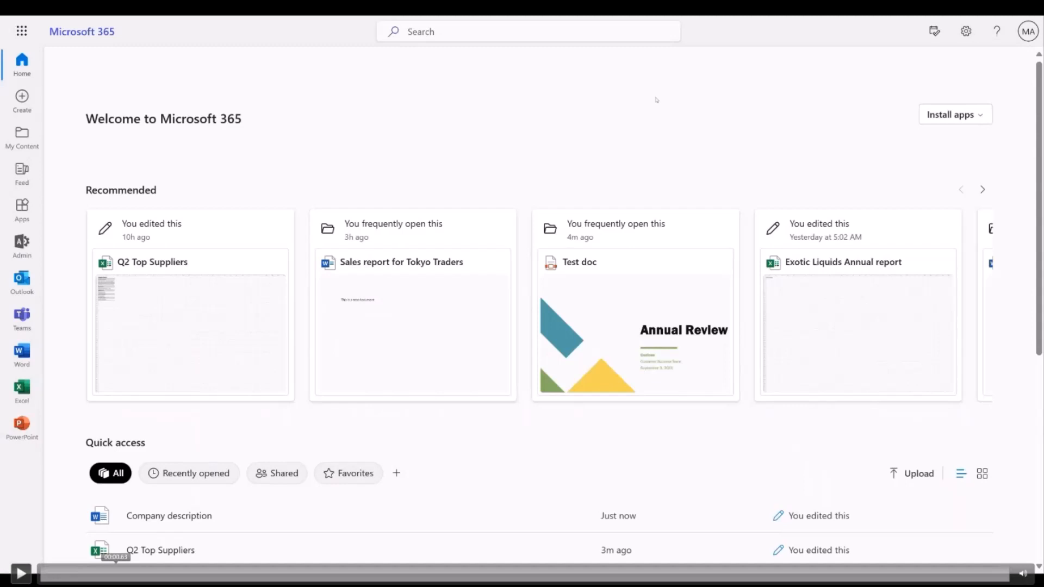
Scroll down to Quick access and open the options menu for 'Sales report for Tokyo Traders'
scroll("down", 3)
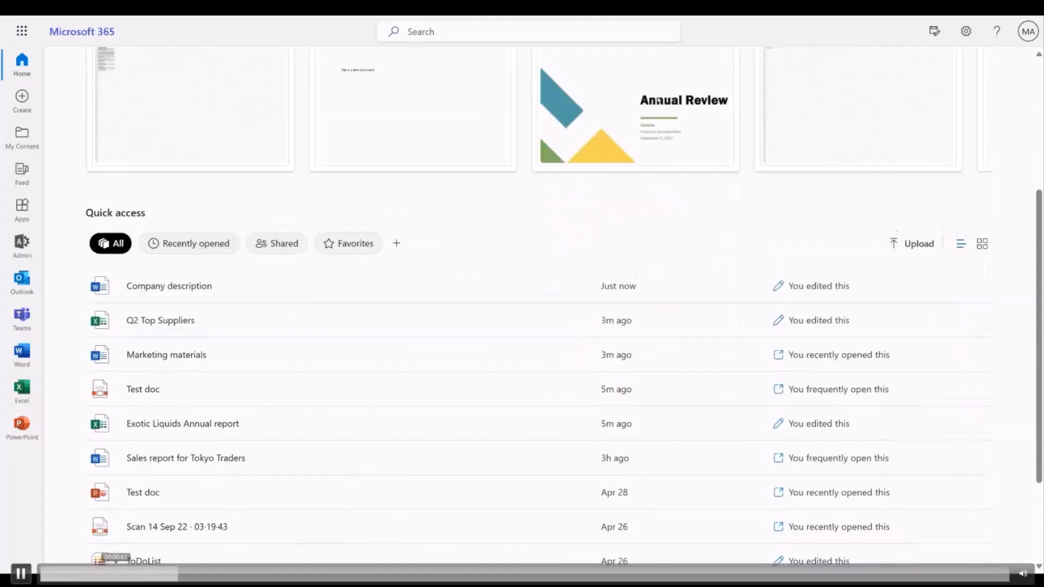
scroll("down", 3)
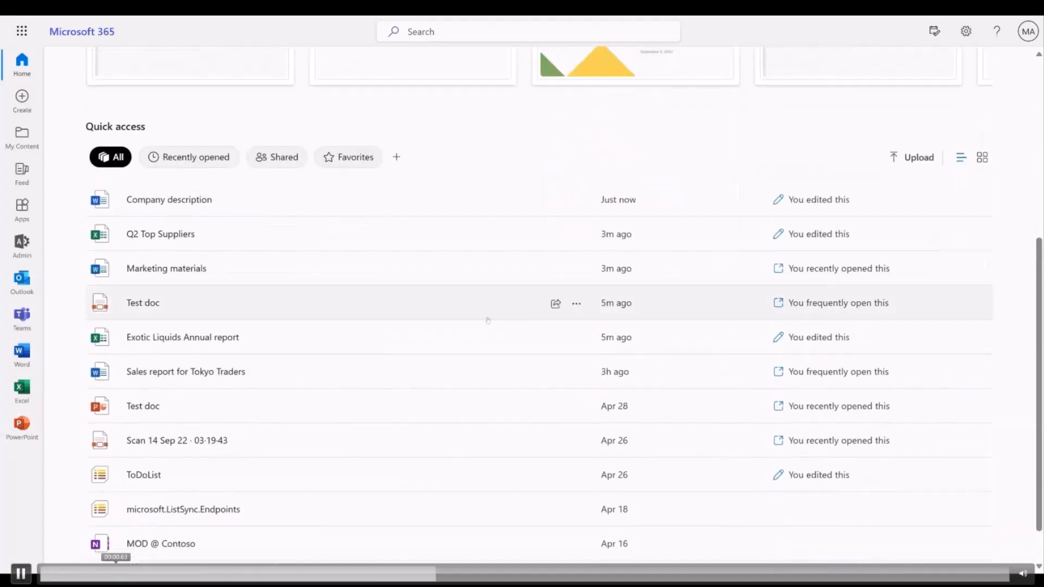
left_click(576, 372)
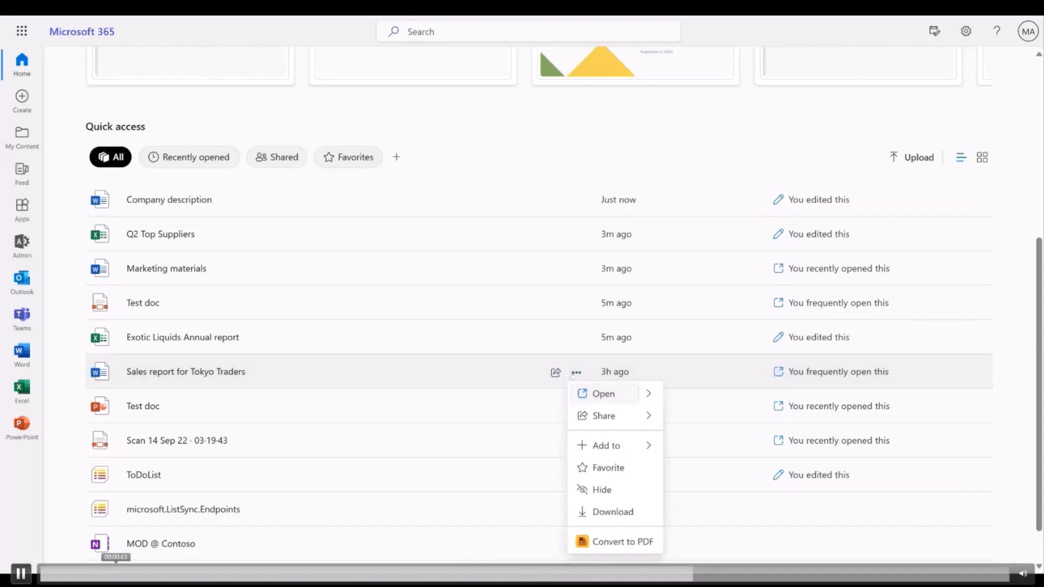
mouse_move(607, 445)
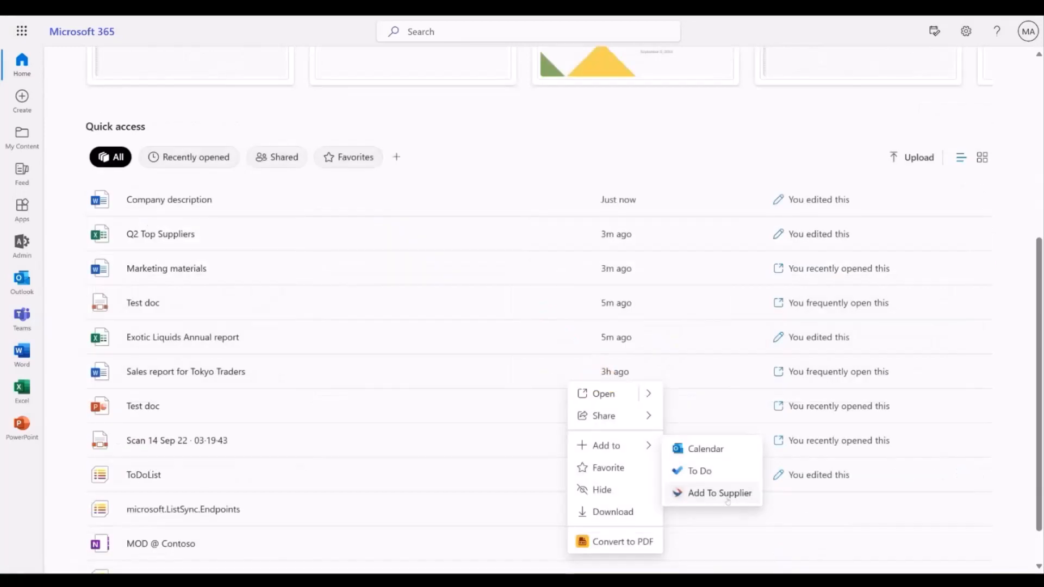
left_click(720, 493)
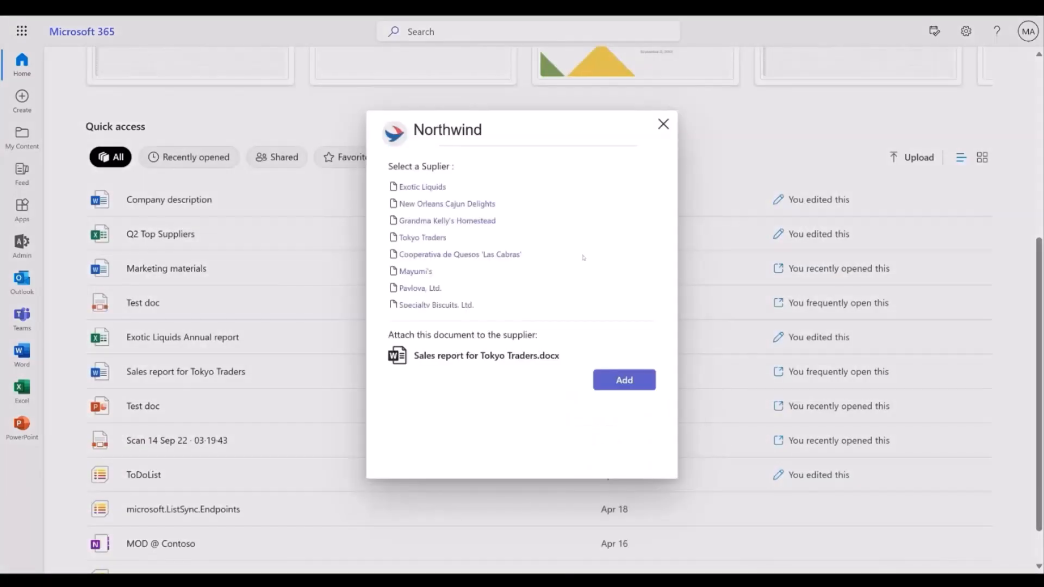
left_click(421, 238)
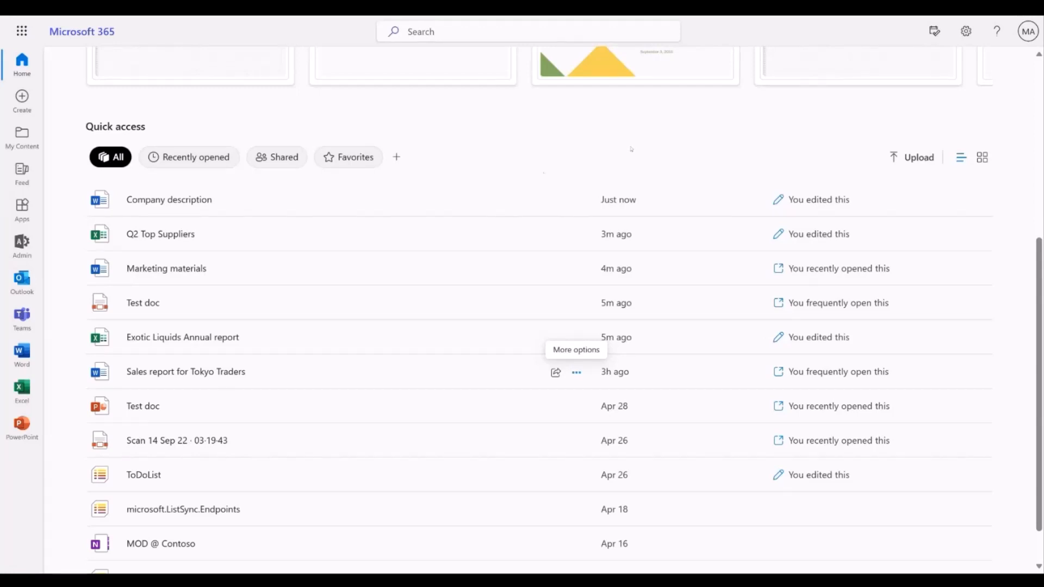
mouse_move(576, 234)
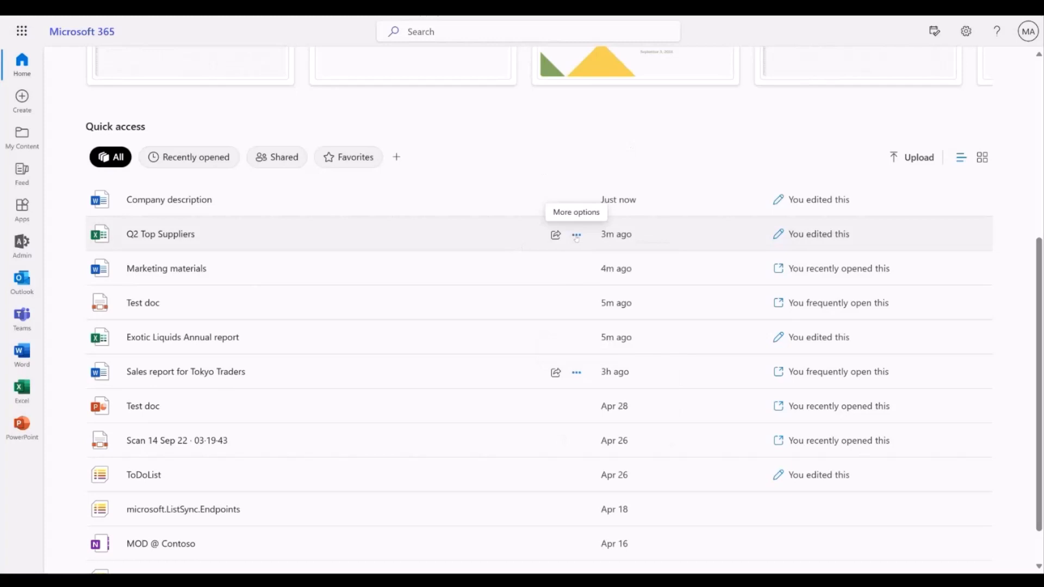
Choose Related suppliers from the Q2 Top Suppliers workbook's options menu
left_click(576, 234)
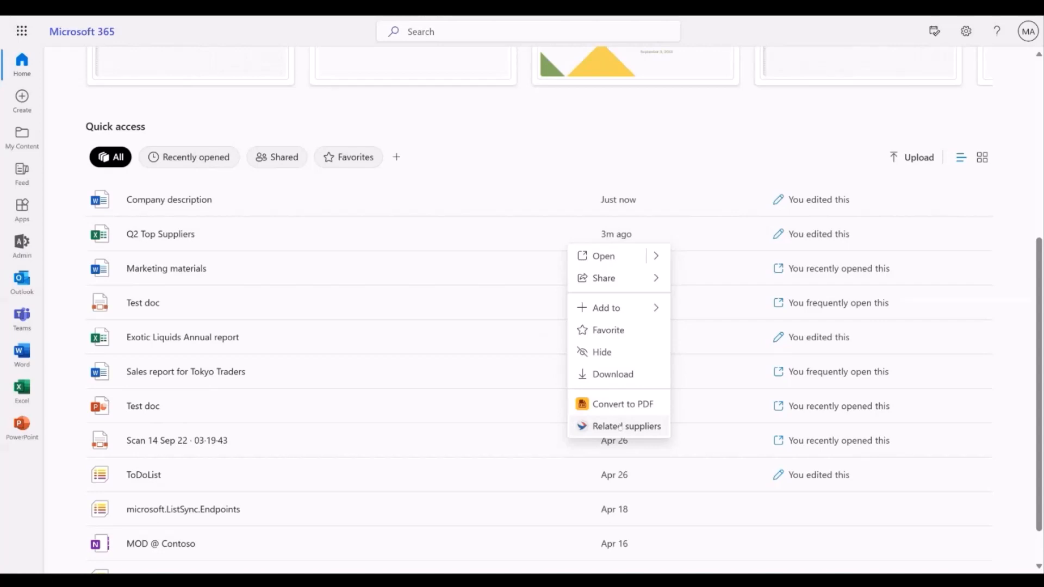
left_click(626, 426)
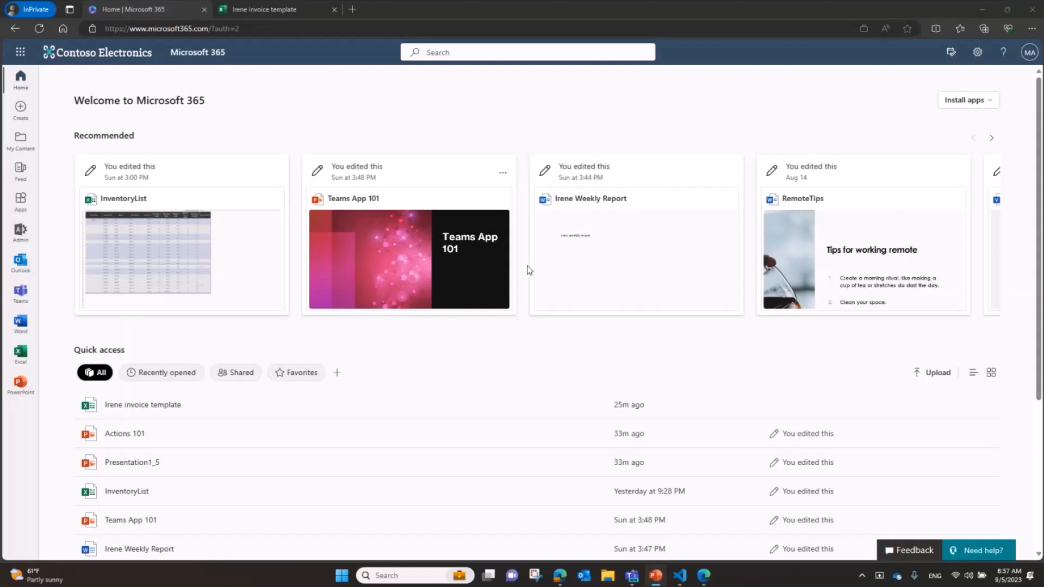
mouse_move(625, 344)
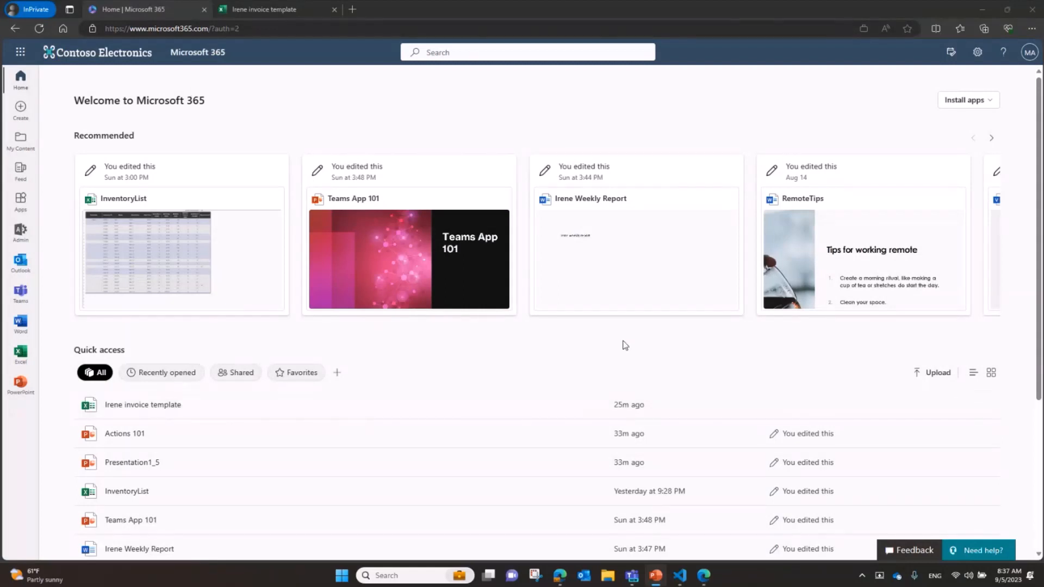
mouse_move(625, 360)
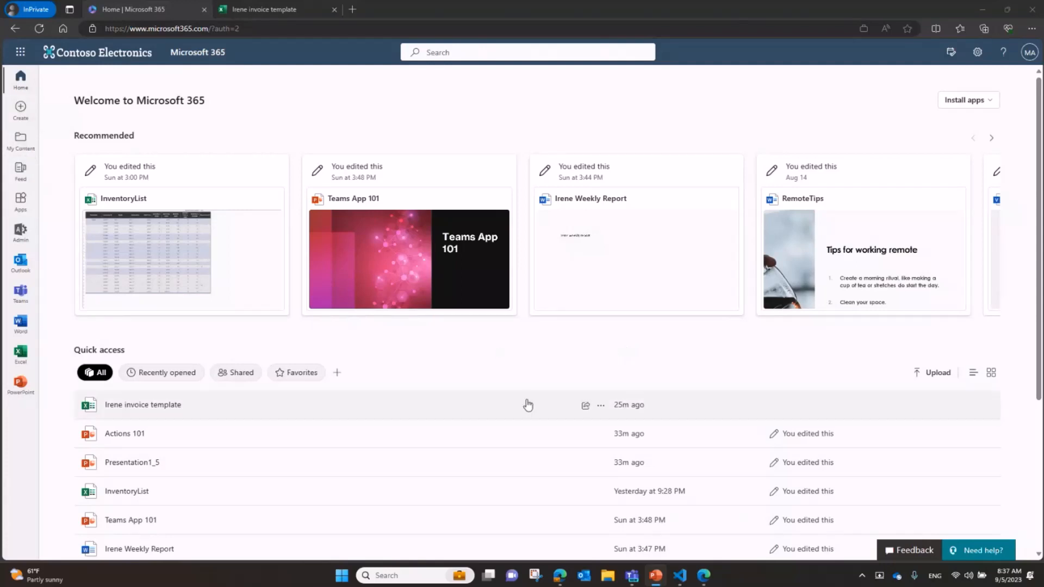
mouse_move(502, 385)
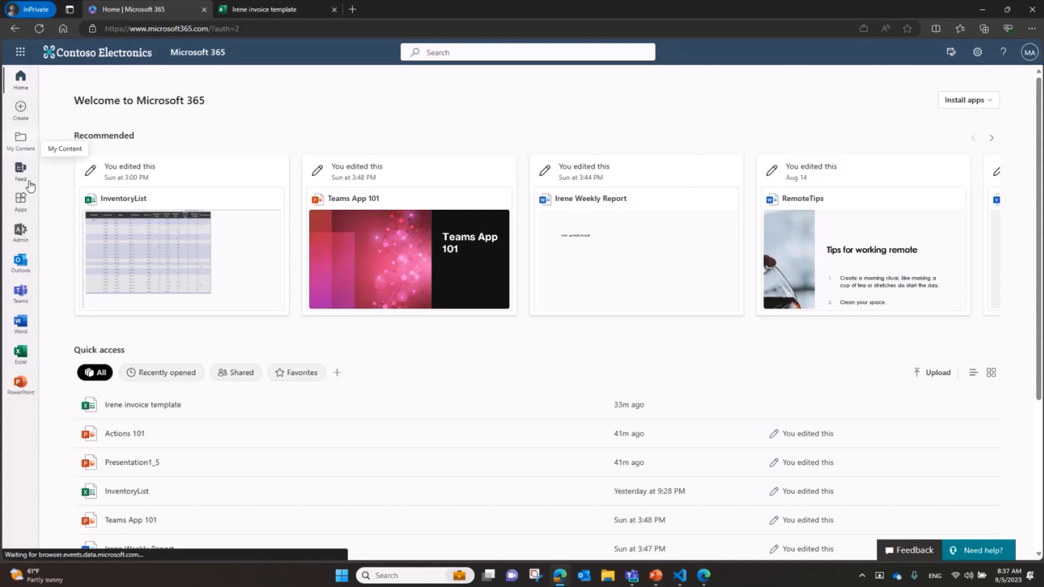
Launch To Do from the Apps rail to see its four tasks with attached files
left_click(21, 199)
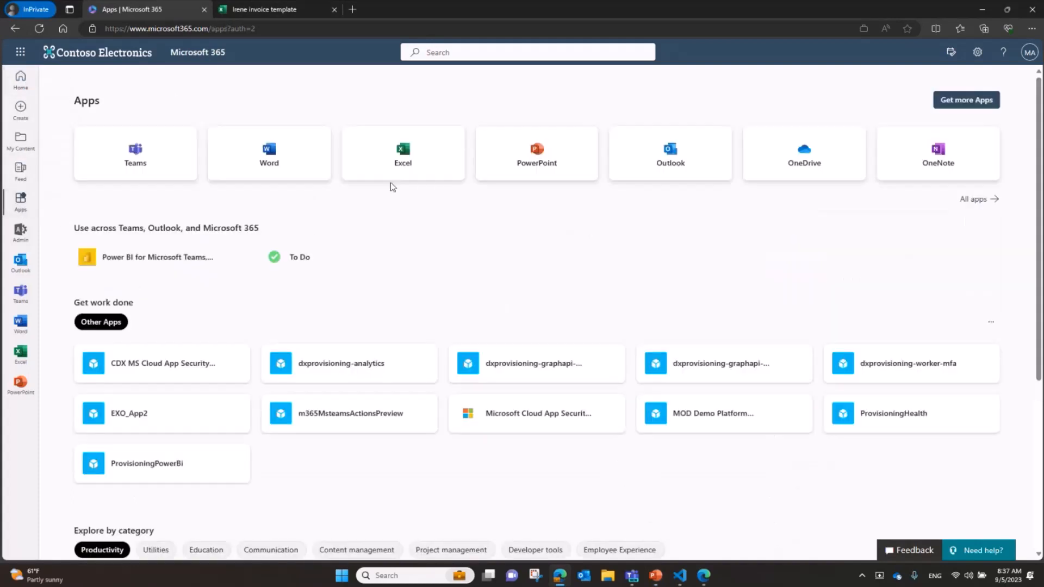
left_click(300, 257)
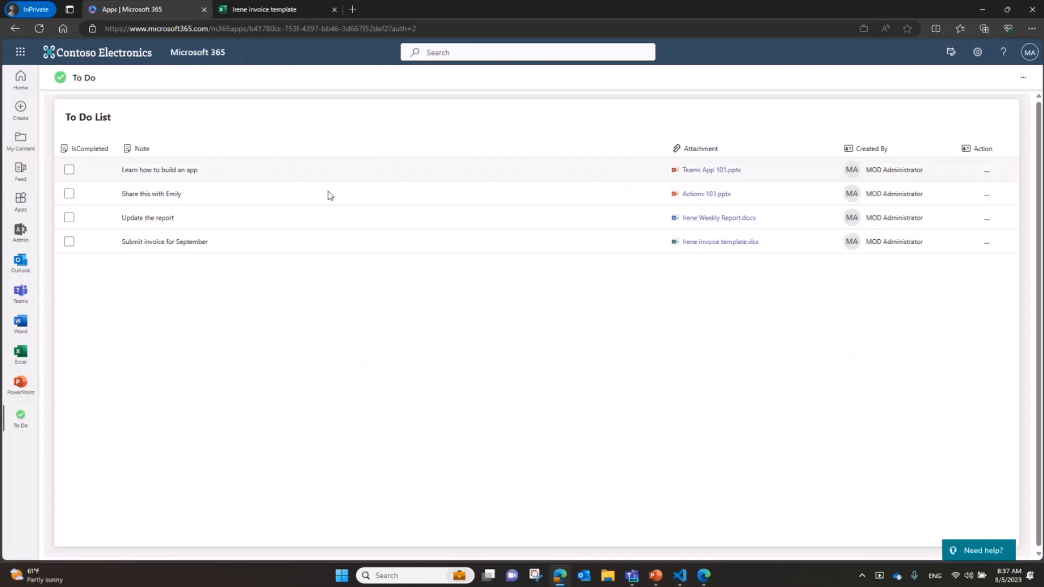
mouse_move(474, 180)
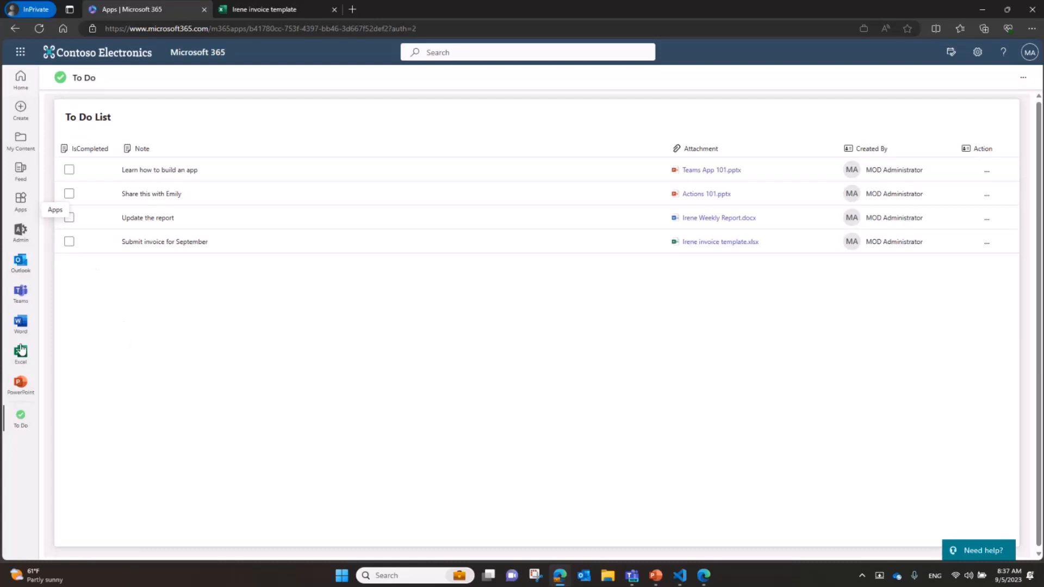
Go back Home and open the options menu for the Irene invoice template workbook
left_click(21, 79)
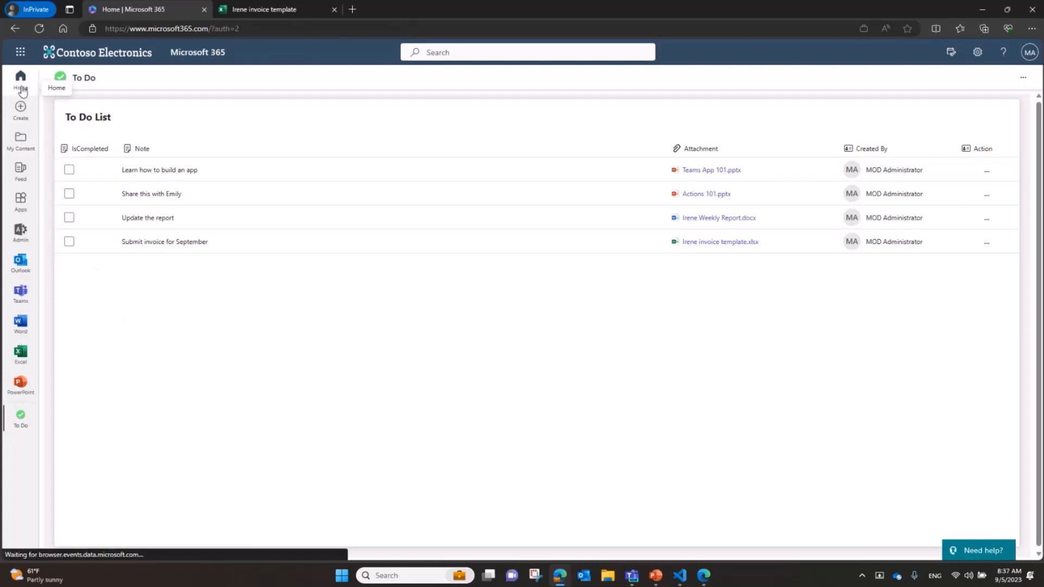
left_click(21, 79)
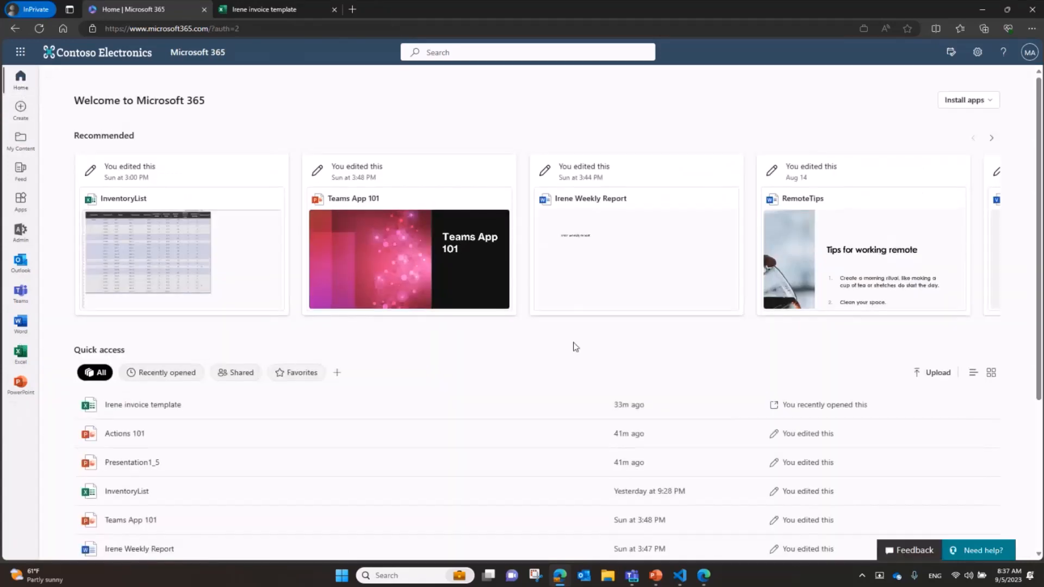
scroll("down", 3)
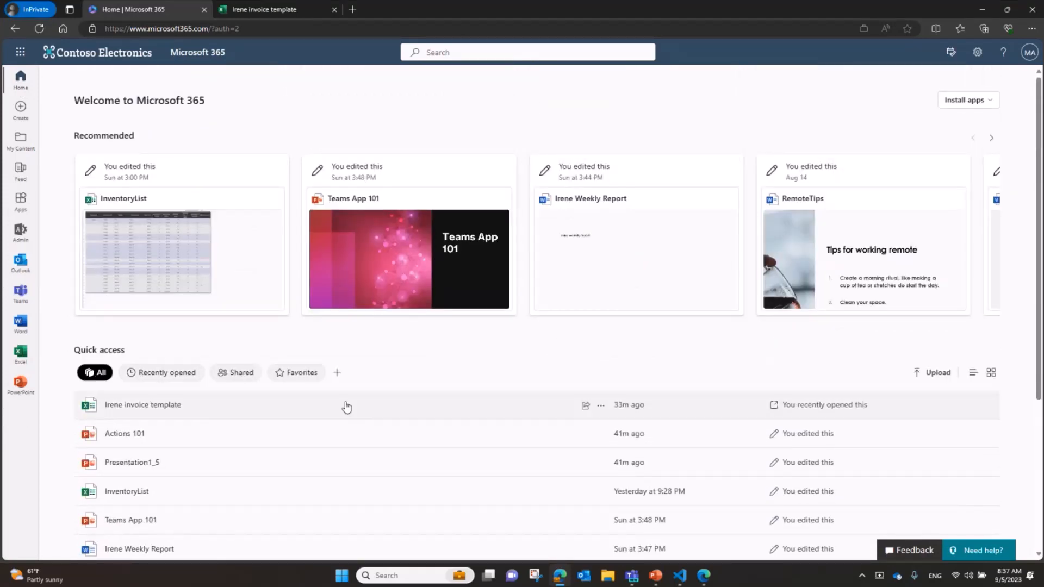
left_click(599, 404)
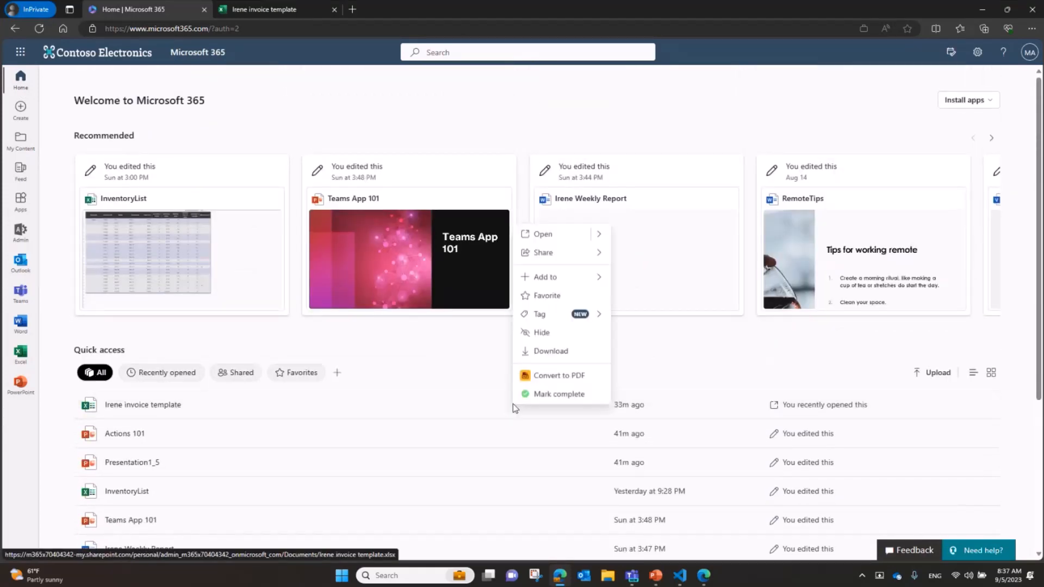
mouse_move(280, 413)
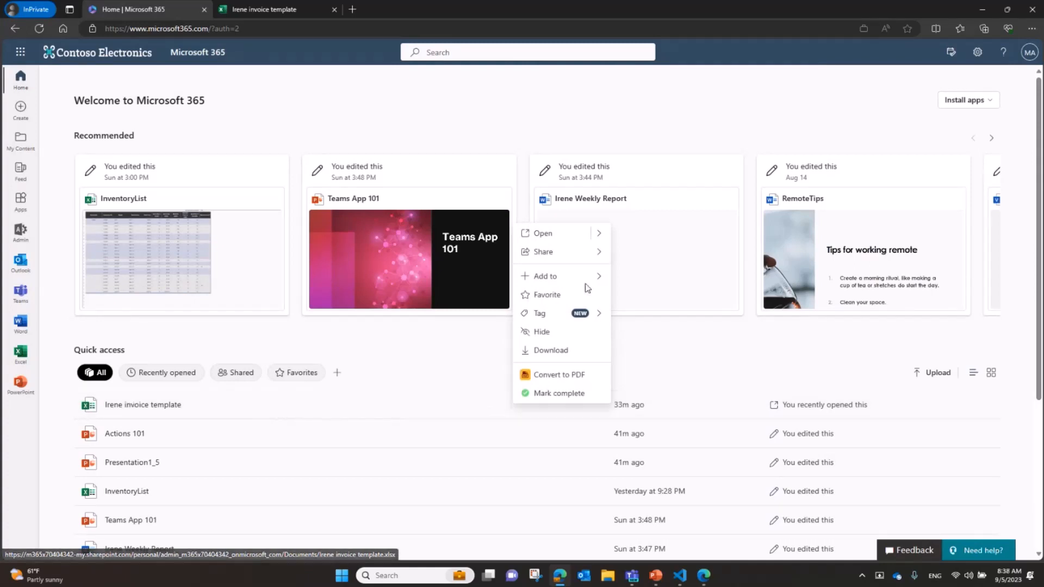
mouse_move(545, 276)
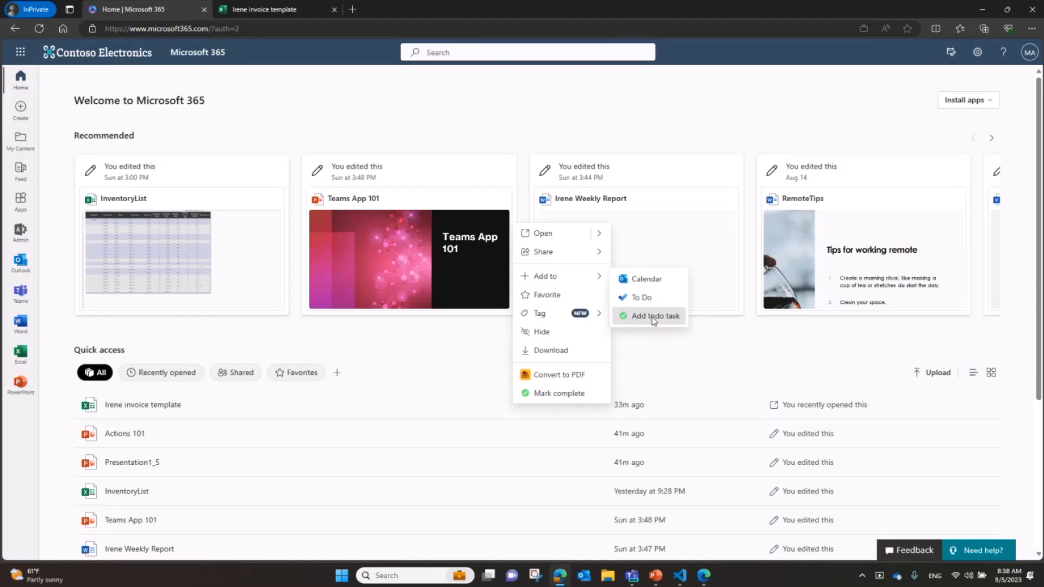
Add a To Do task for the Irene invoice template with the note 'Share to Kate'
left_click(654, 316)
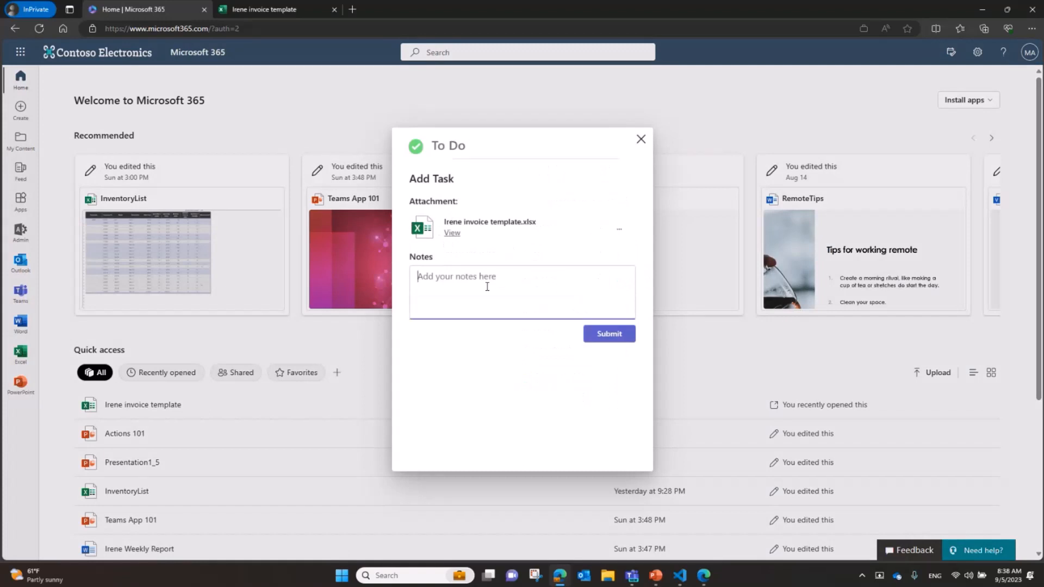
type("S")
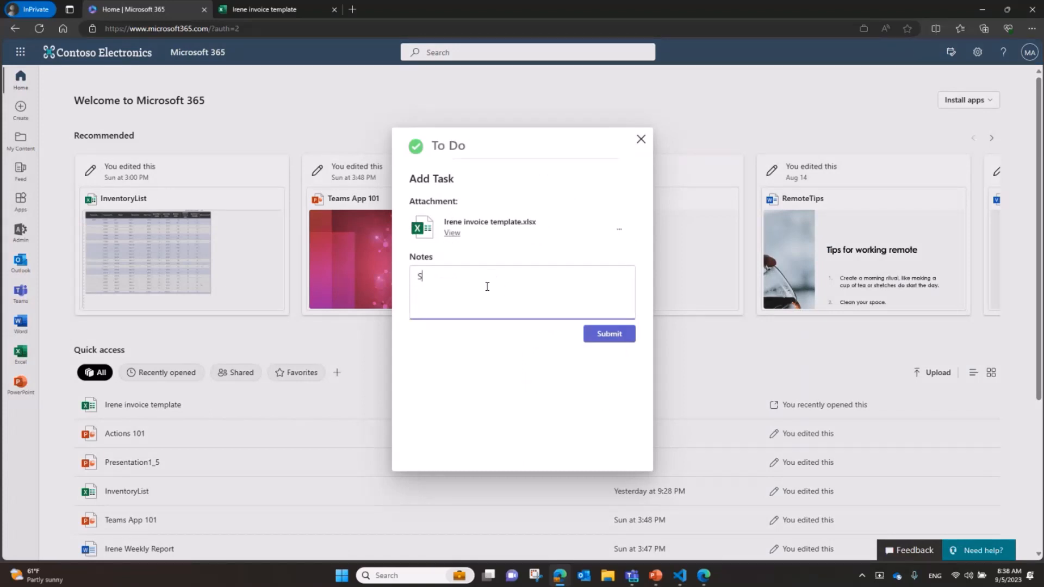
type("hare to K")
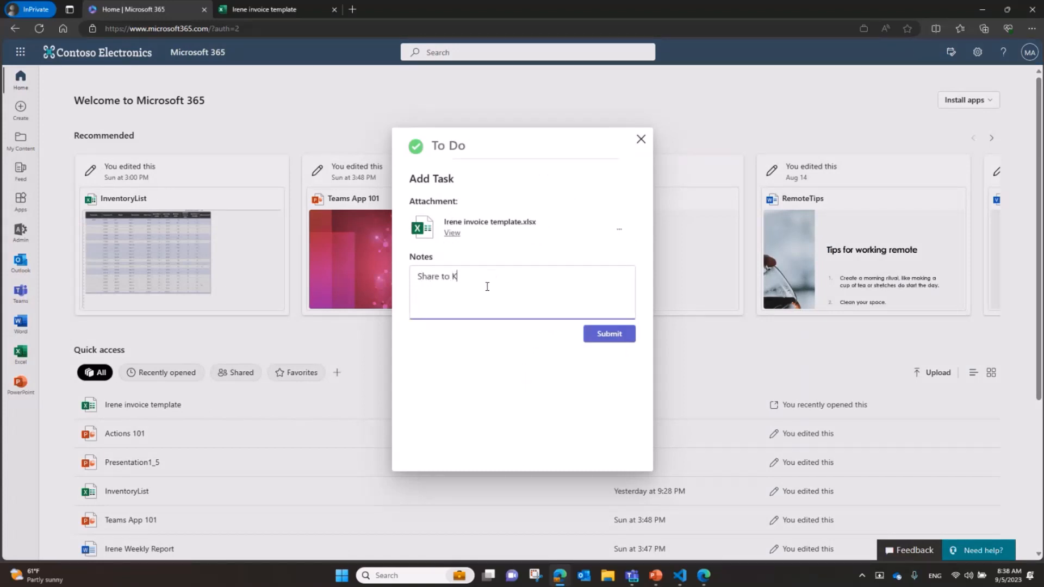
type("ate")
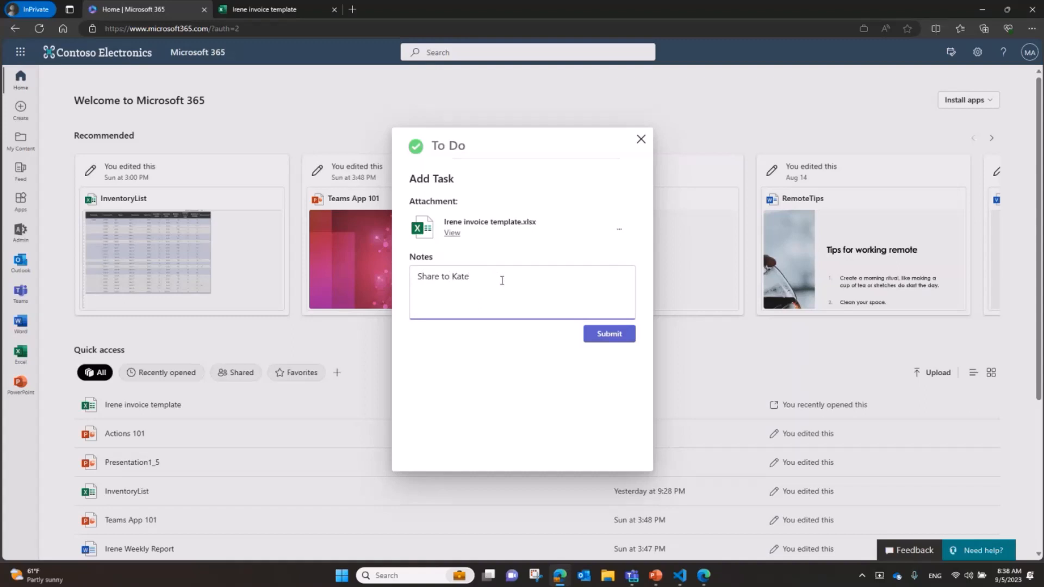
left_click(608, 333)
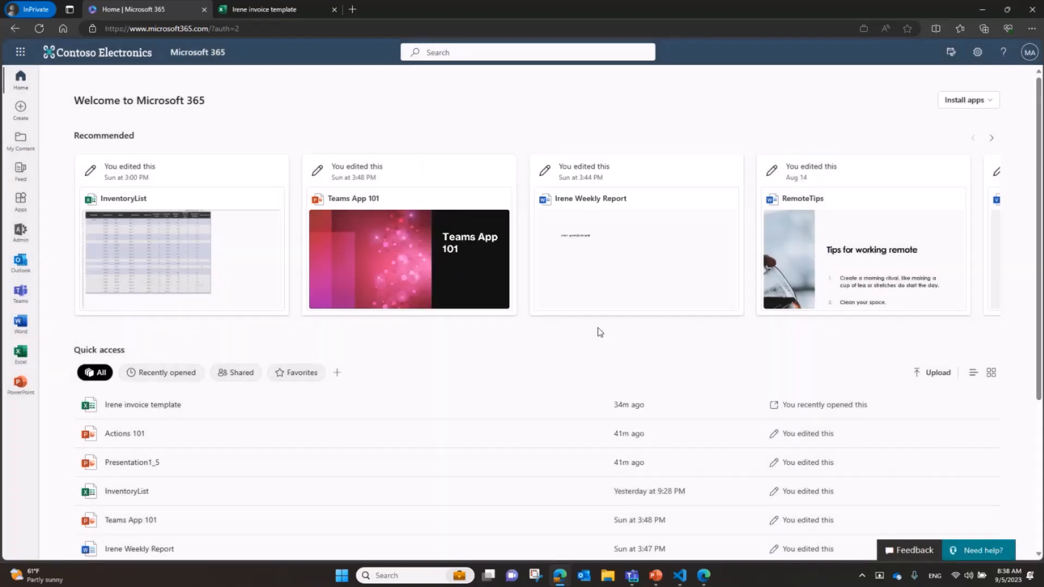
Mark the Irene invoice template's task complete from its Quick access options menu
scroll("down", 3)
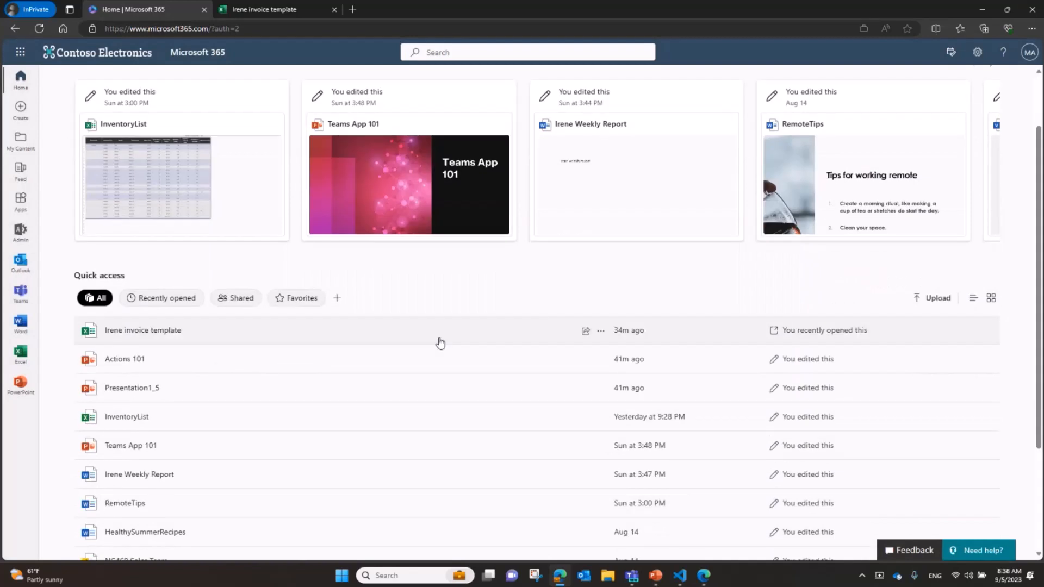
mouse_move(450, 287)
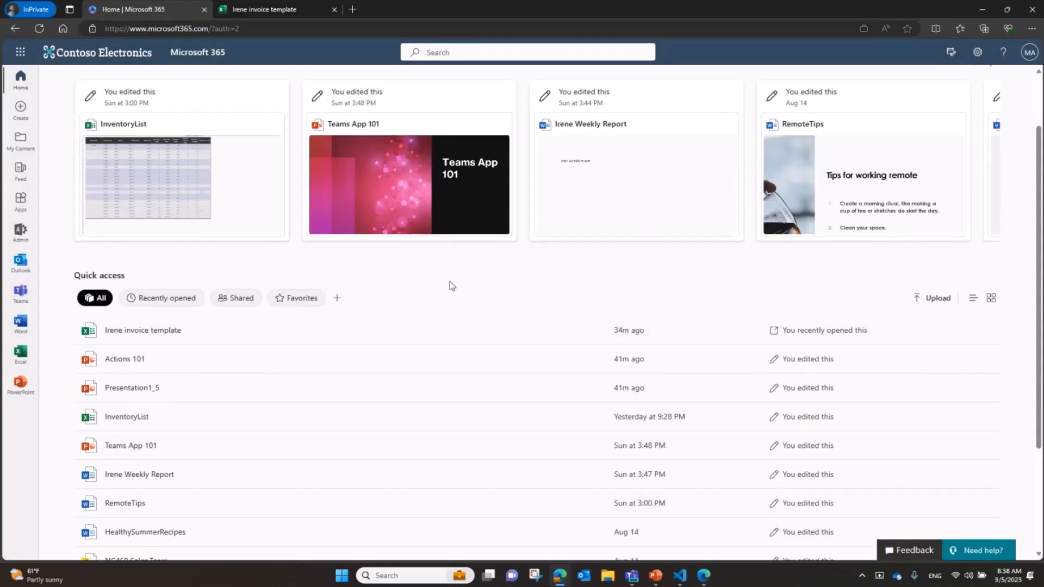
mouse_move(525, 333)
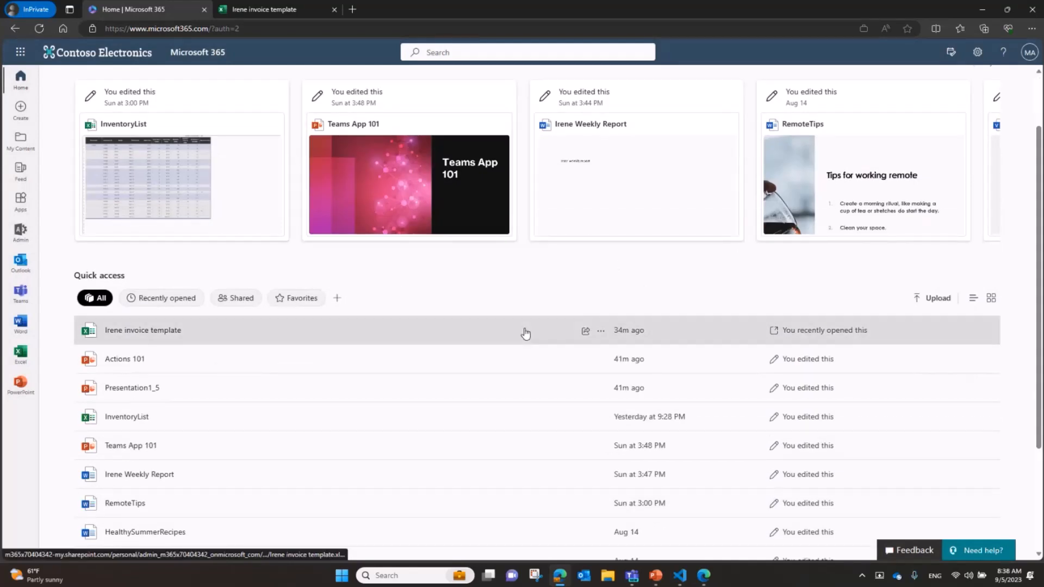
left_click(600, 331)
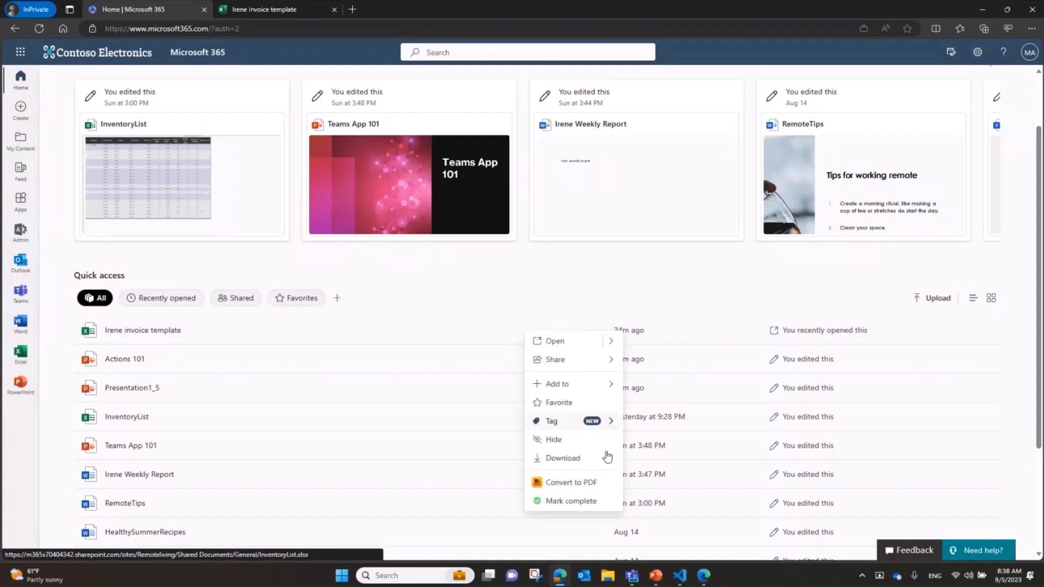
left_click(569, 500)
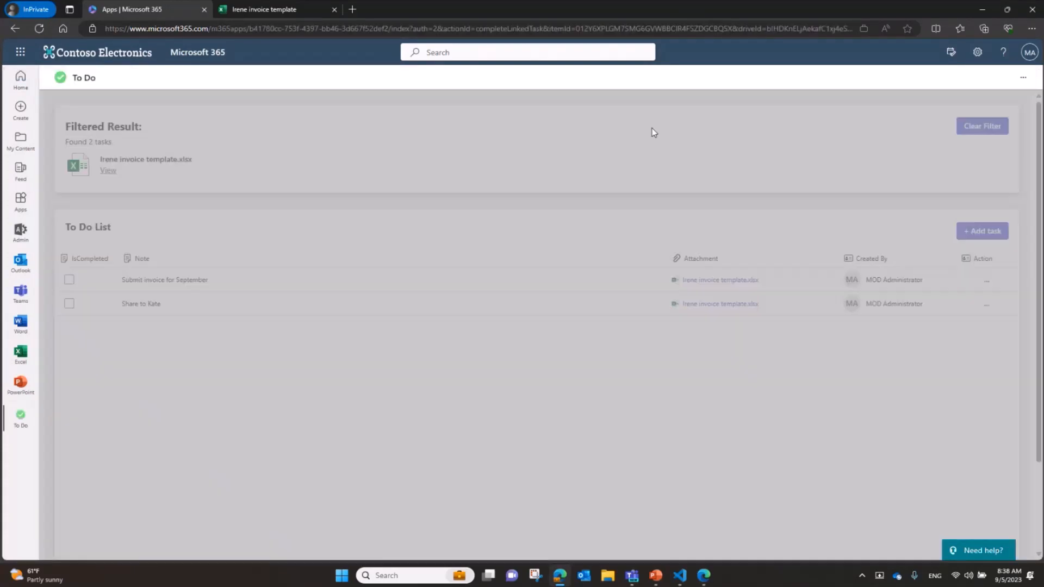
mouse_move(391, 352)
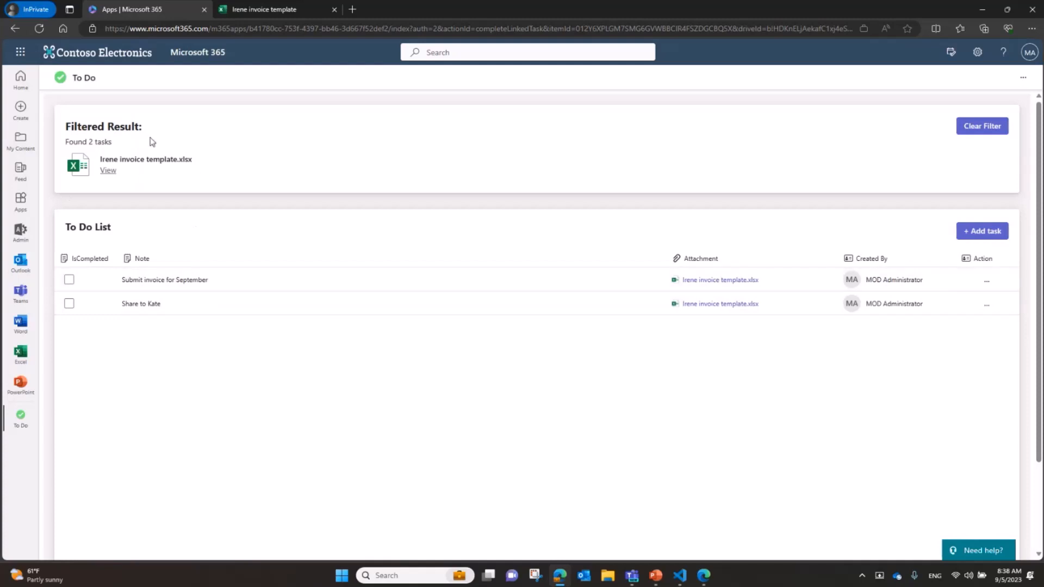
left_click(69, 279)
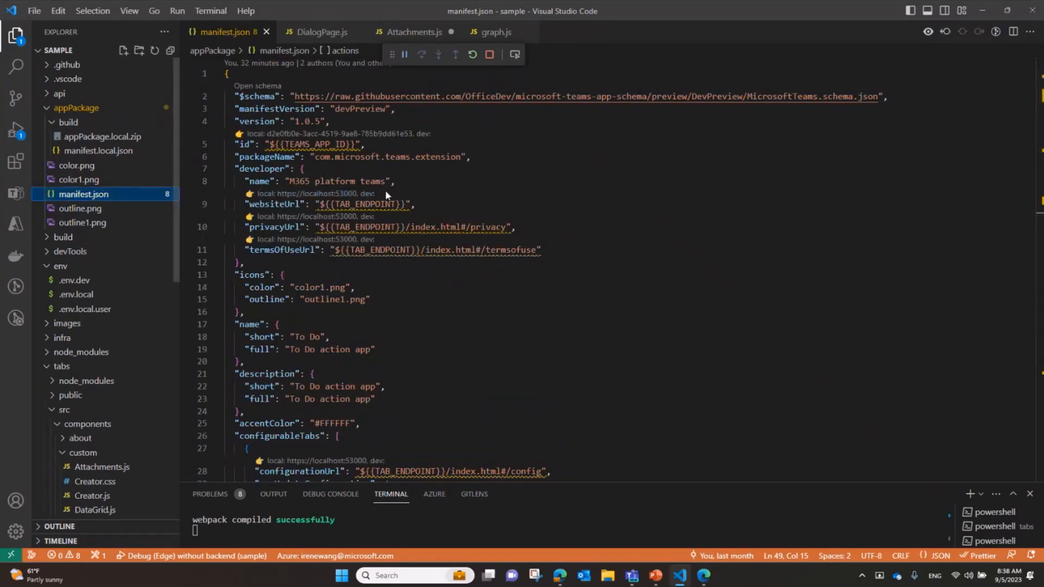
Scroll manifest.json to addTodoTask and highlight its description, handlers and supported file extensions
scroll("down", 3)
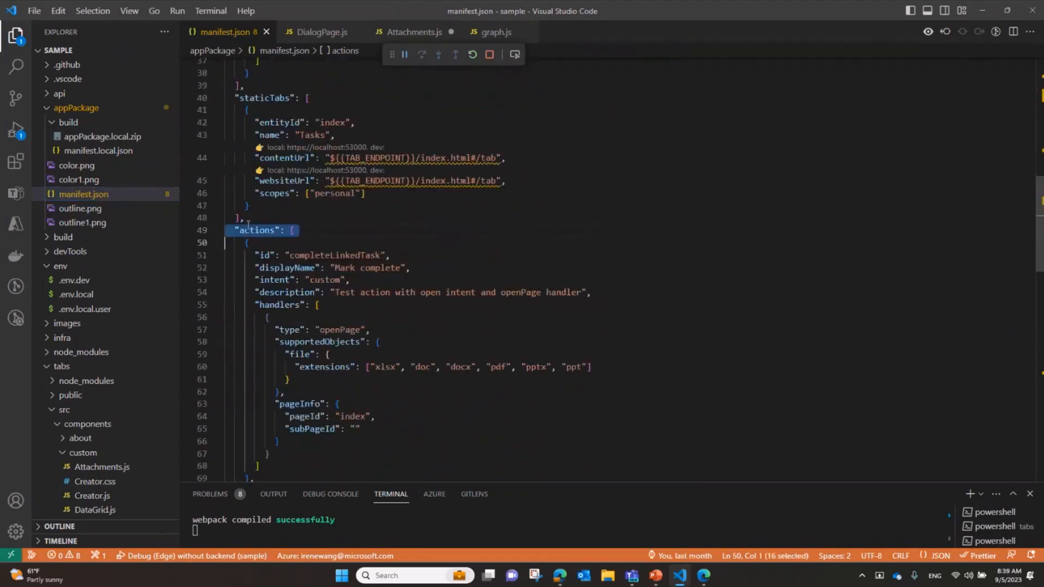
scroll("down", 3)
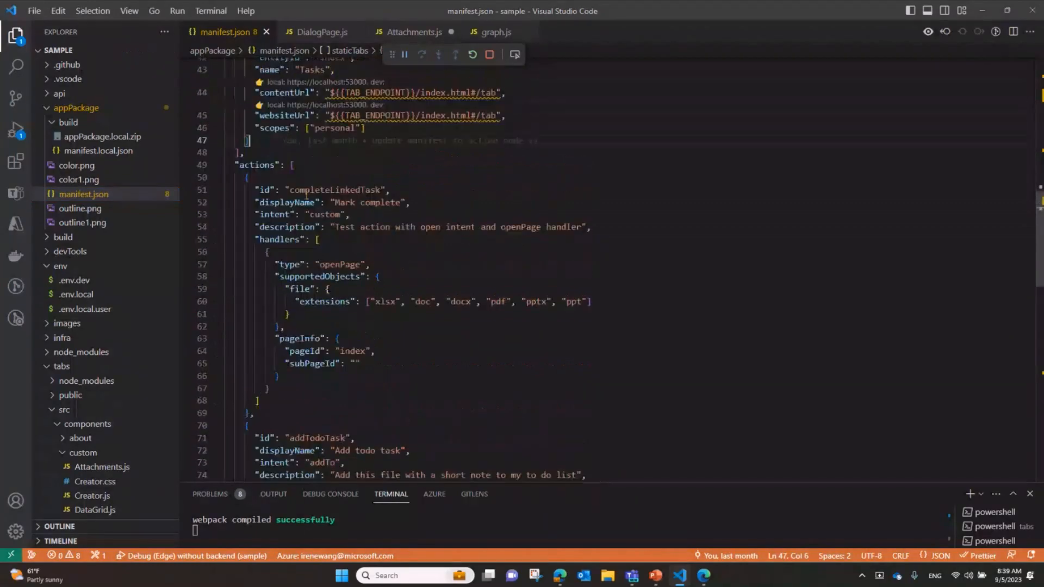
scroll("down", 3)
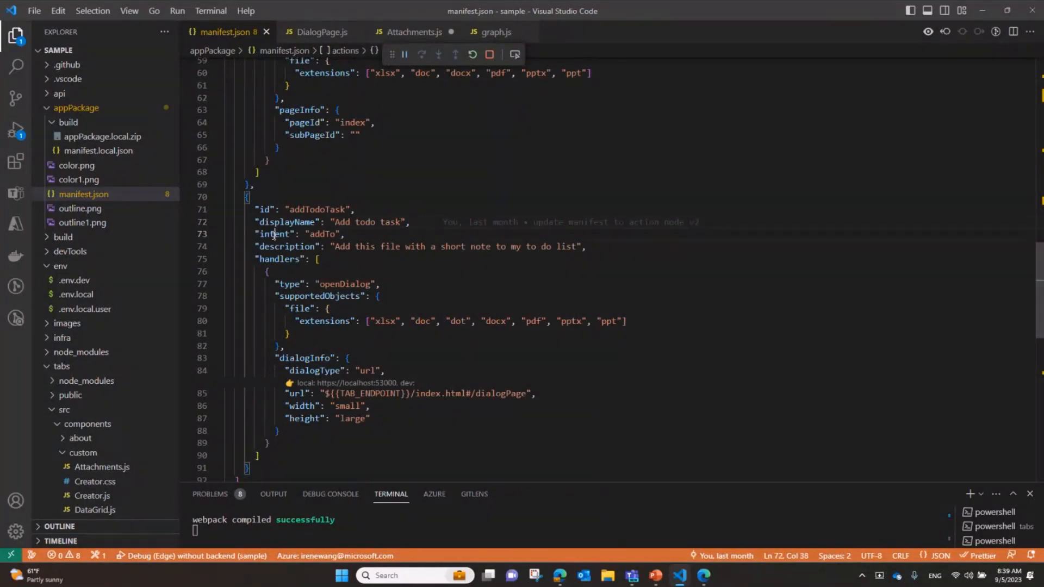
double_click(324, 234)
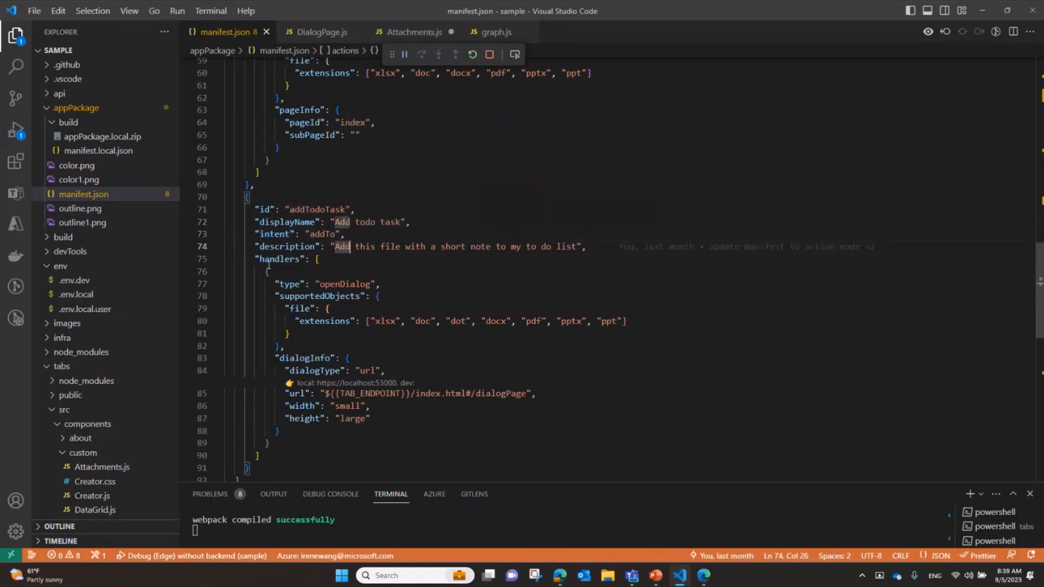
double_click(280, 259)
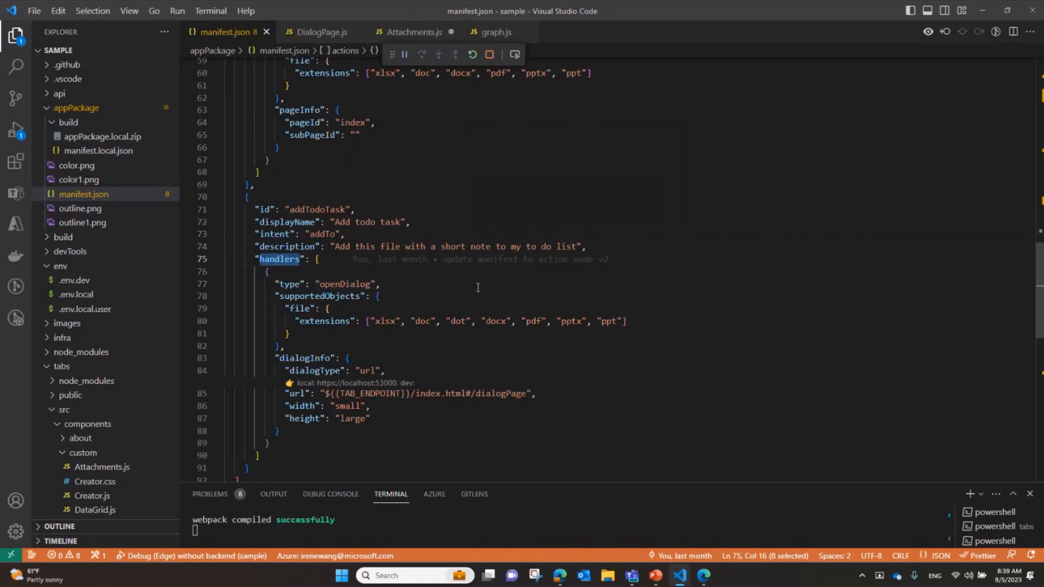
left_click(337, 284)
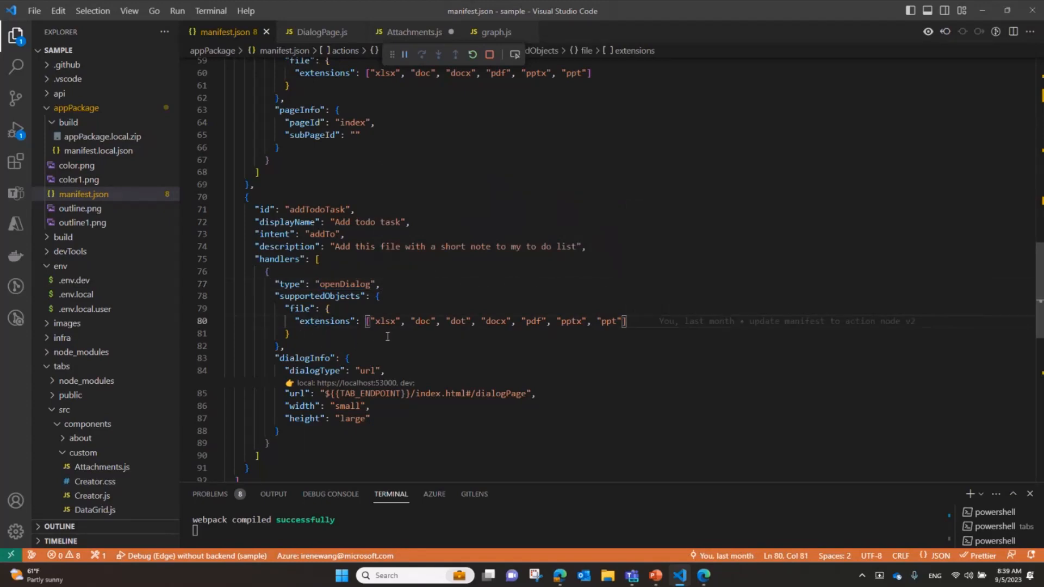
mouse_move(426, 326)
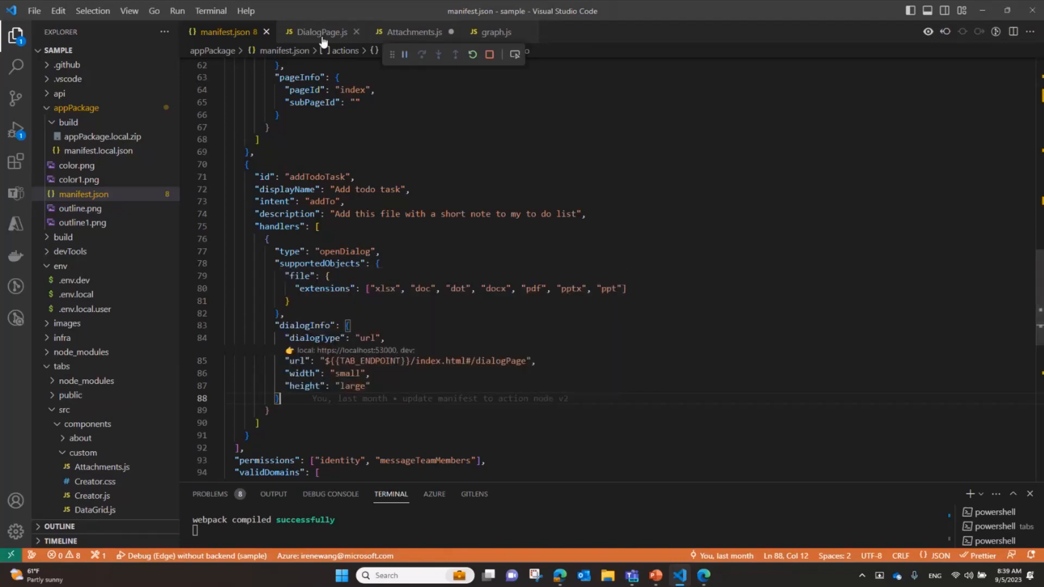
Find getContext in DialogPage.js, then select graph.js's line fetching the drive item
left_click(321, 32)
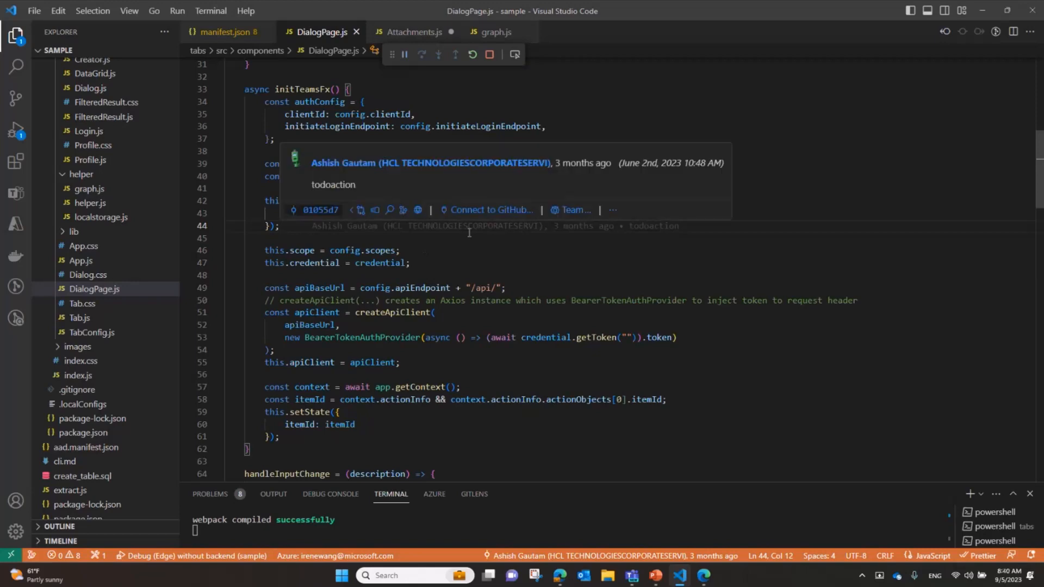
type("getconte")
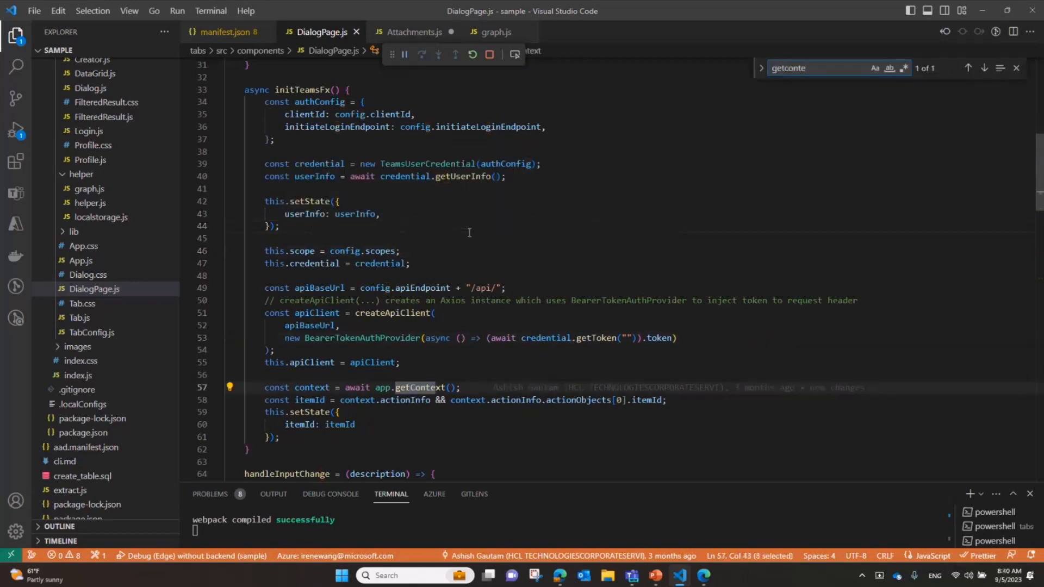
scroll("down", 3)
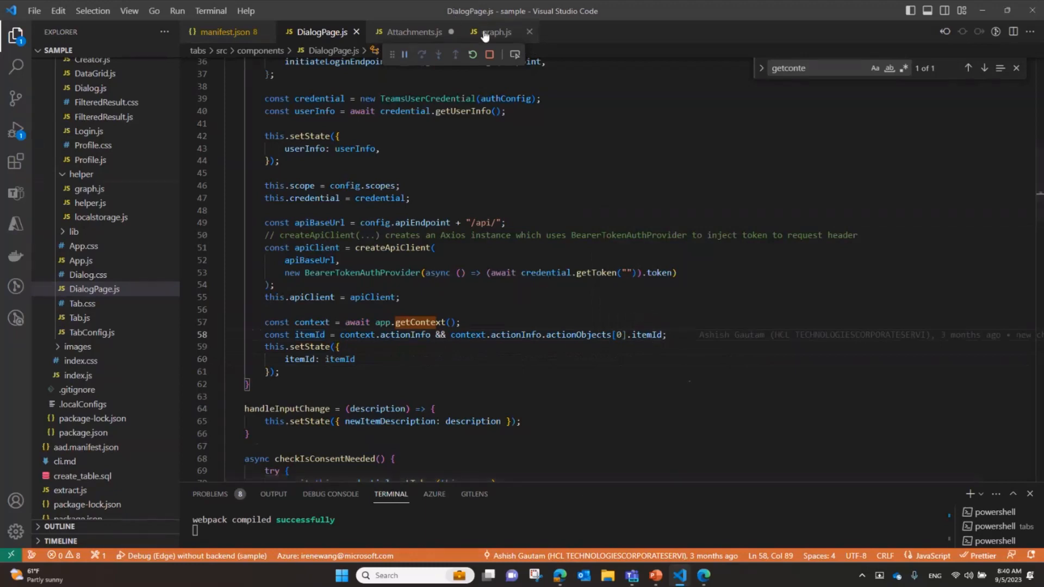
left_click(495, 32)
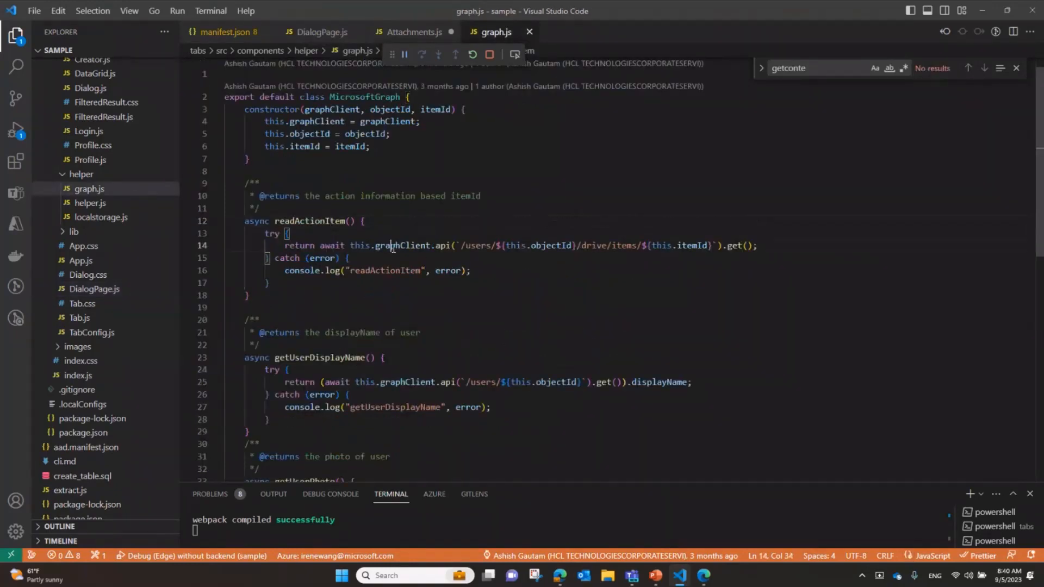
triple_click(466, 245)
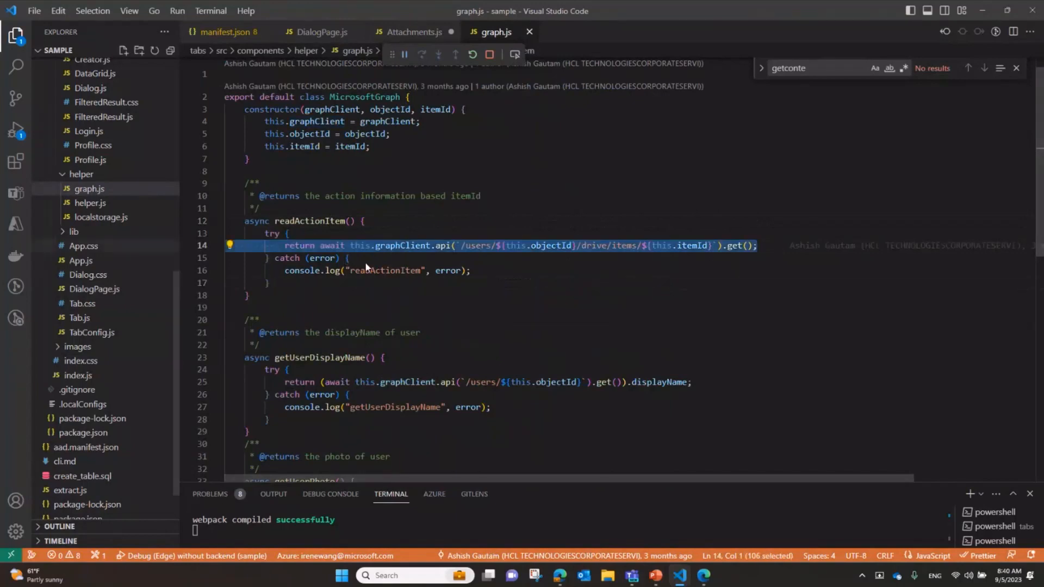